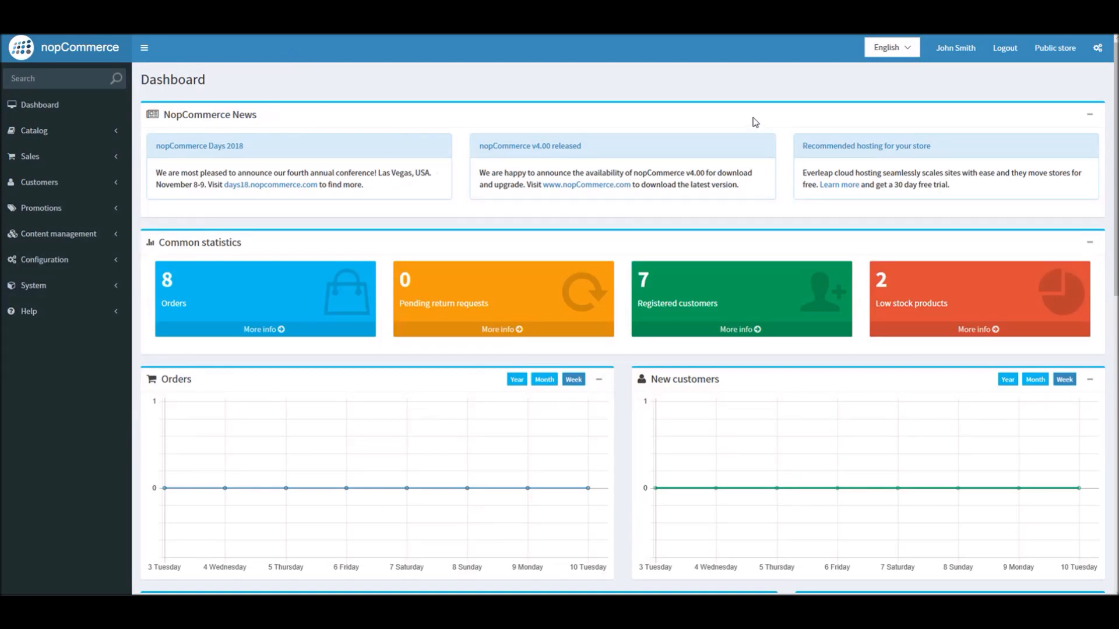
mouse_move(610, 126)
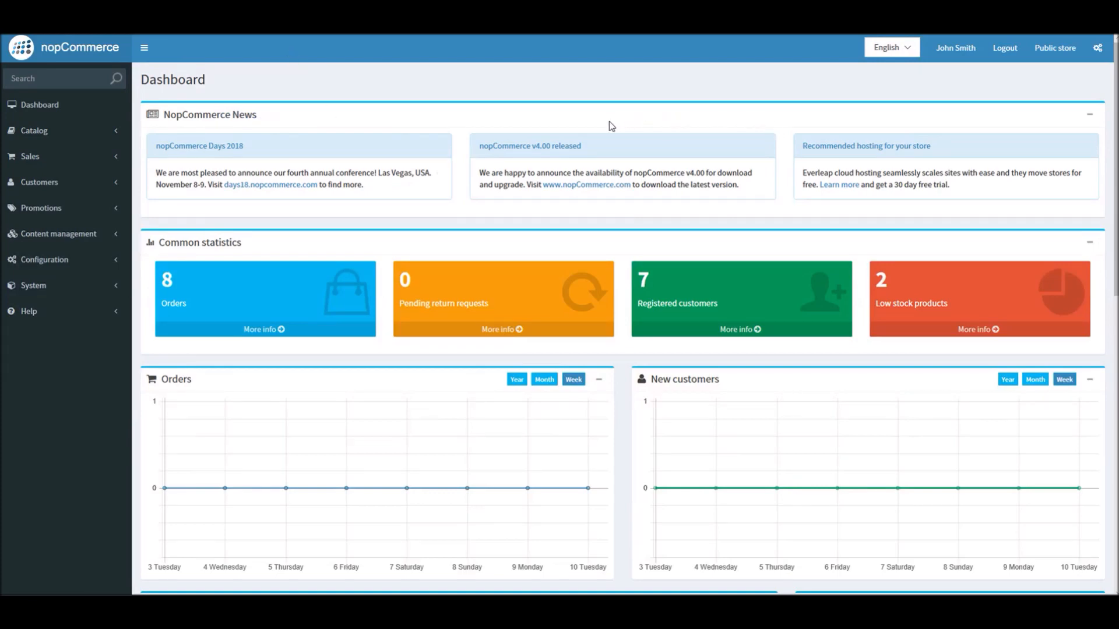
Navigate the admin sidebar through Configuration > Shipping to the Dates and ranges page
left_click(45, 260)
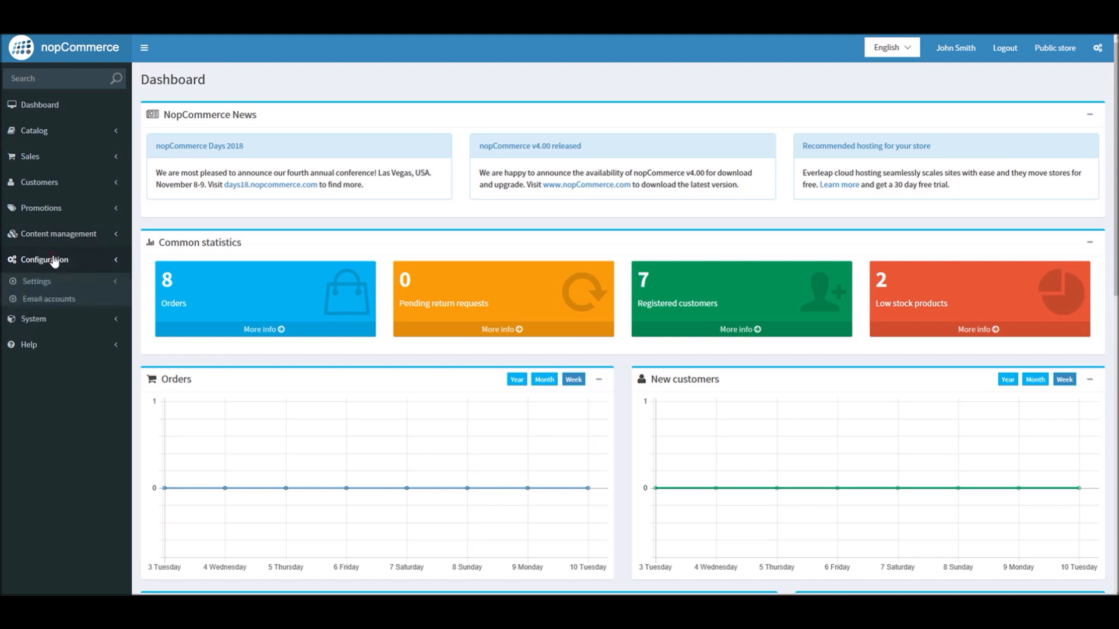
left_click(43, 259)
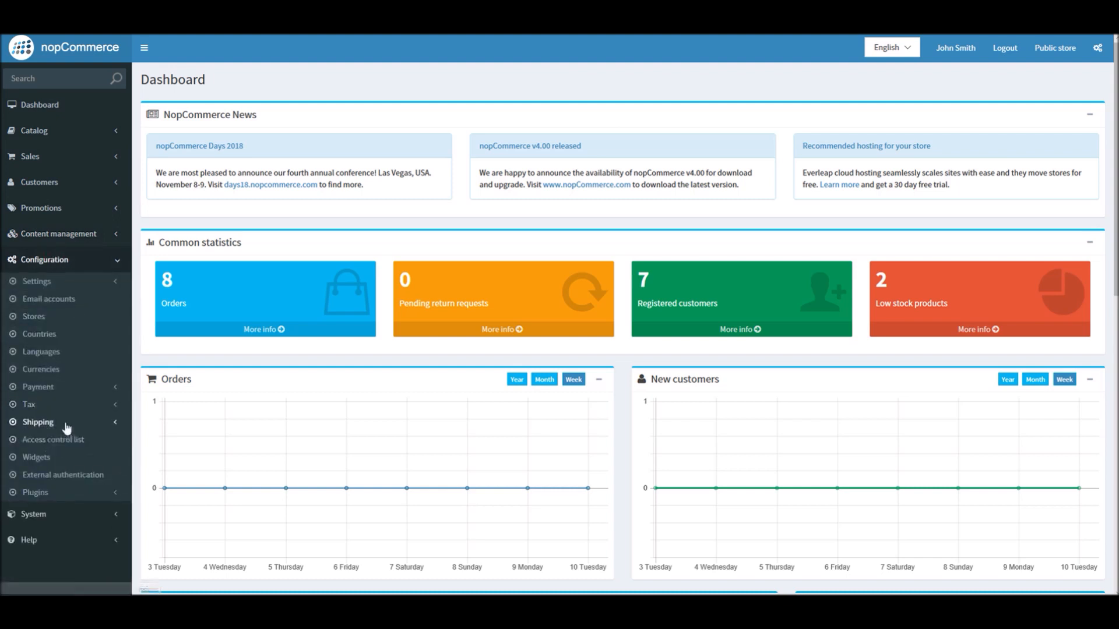
left_click(37, 421)
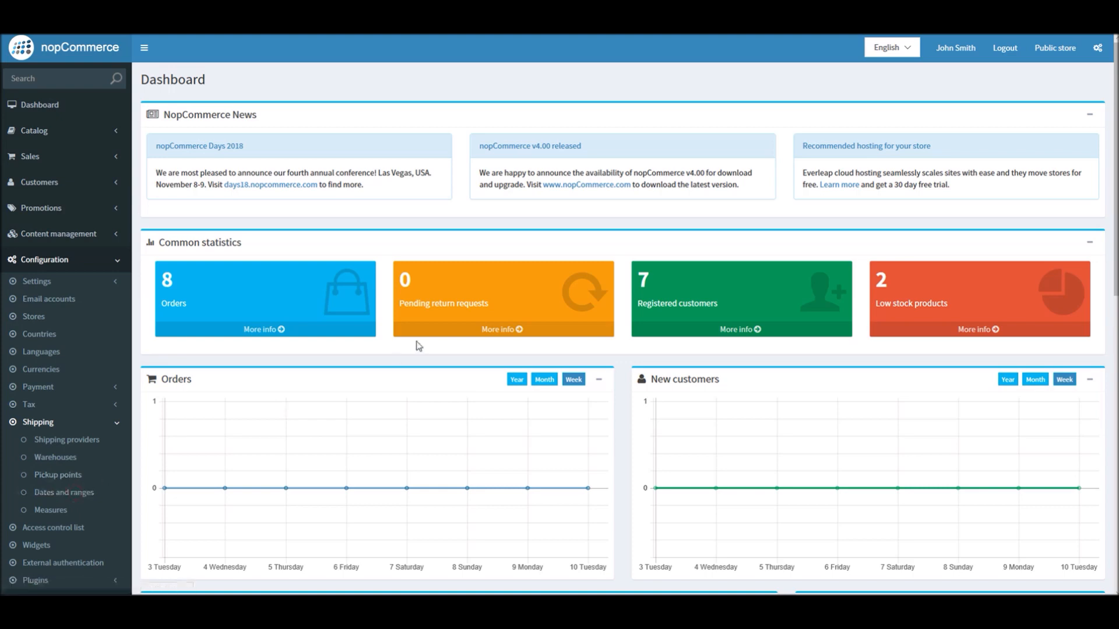
left_click(57, 493)
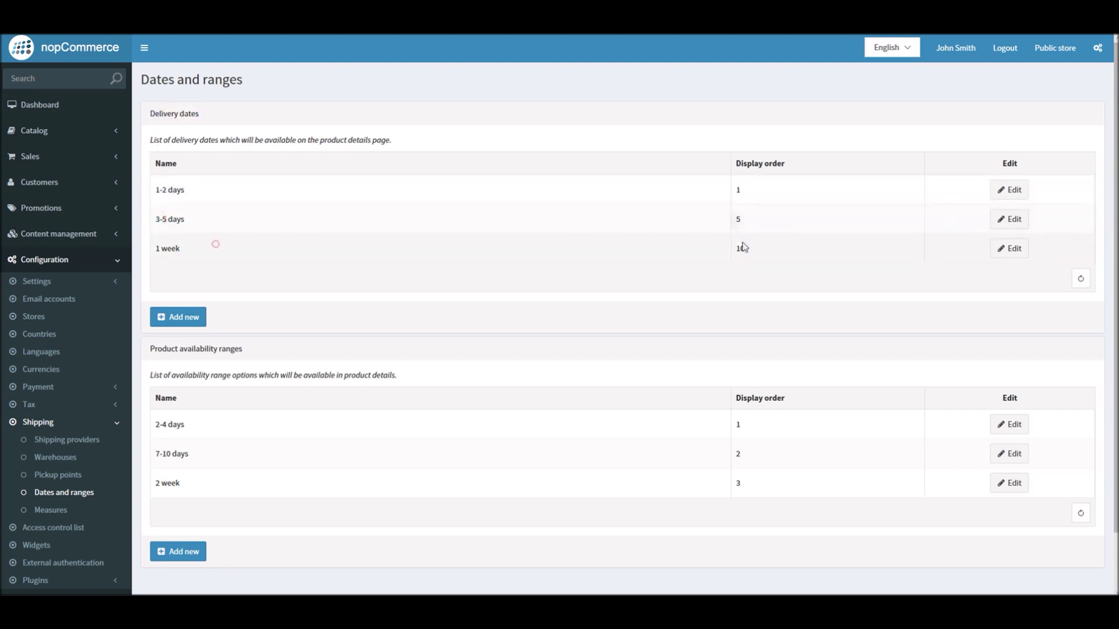
mouse_move(1010, 190)
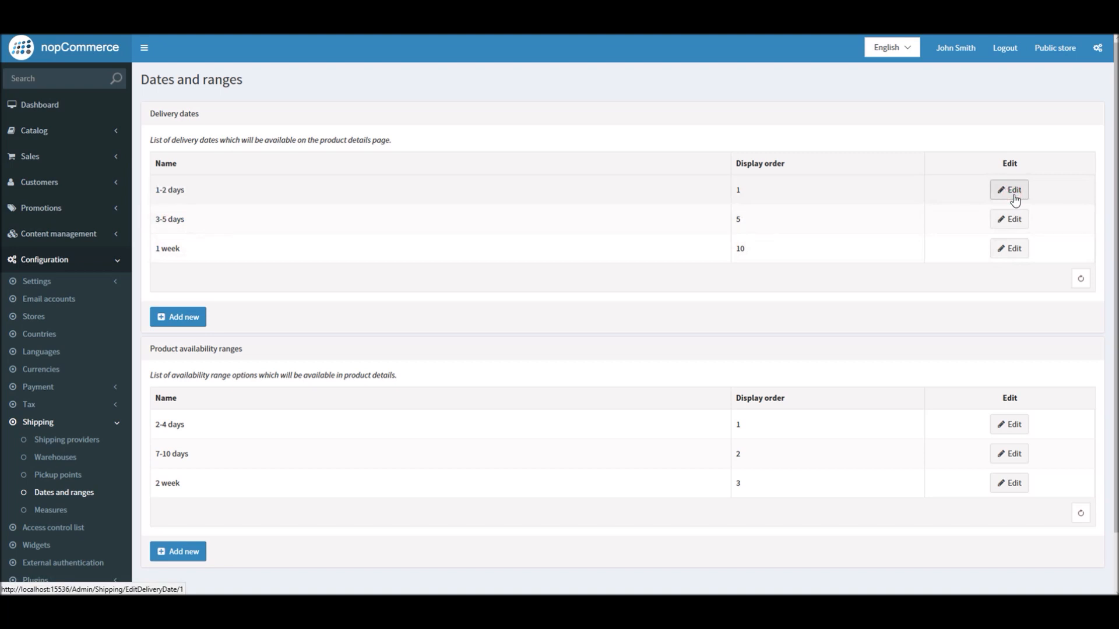
left_click(1007, 190)
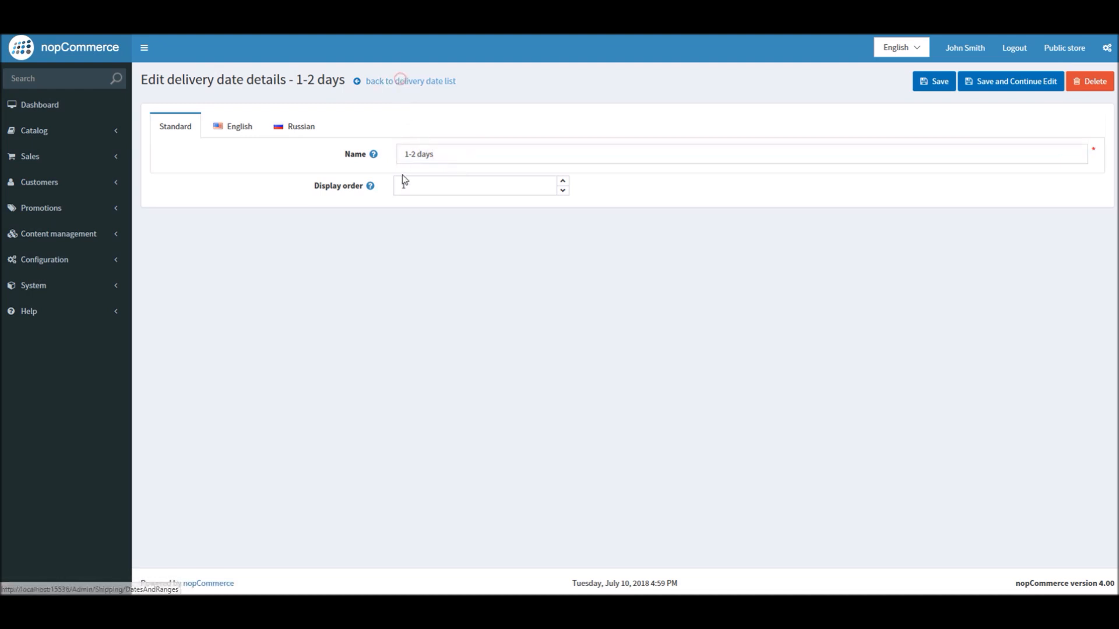
left_click(408, 80)
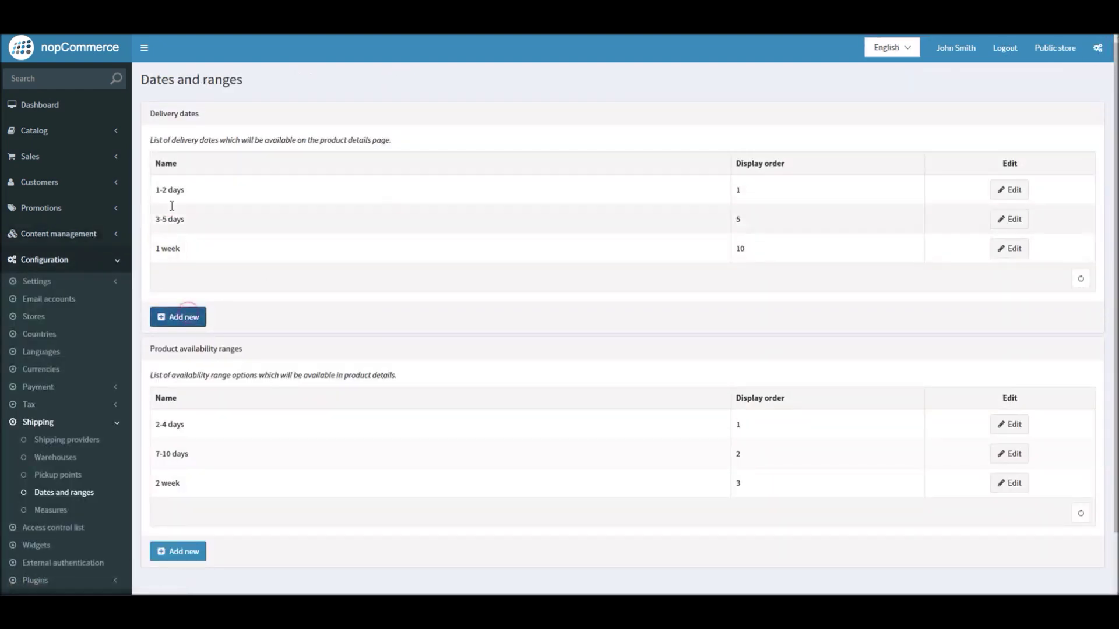
Add a delivery date named '10-15 Days' with display order 4 and save it
left_click(177, 317)
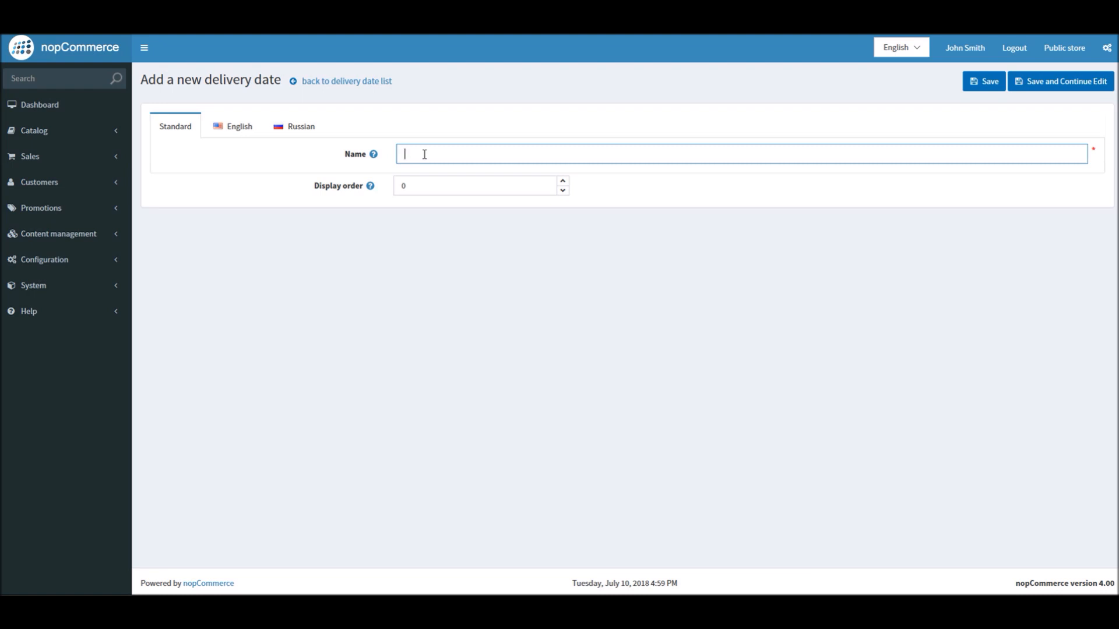
type("10-15 Days")
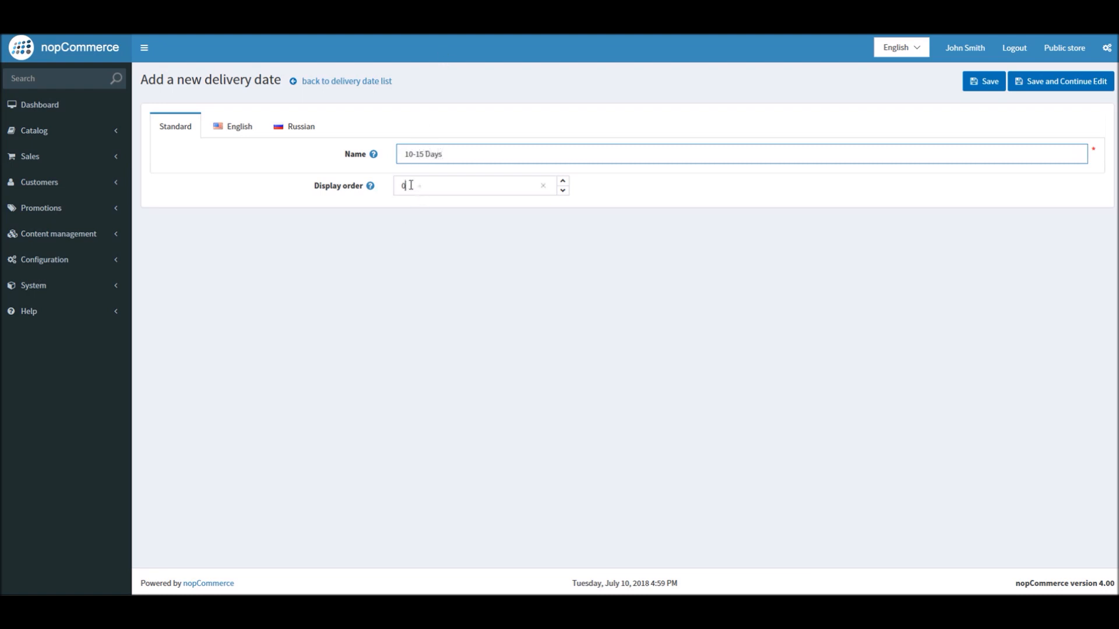
type("4")
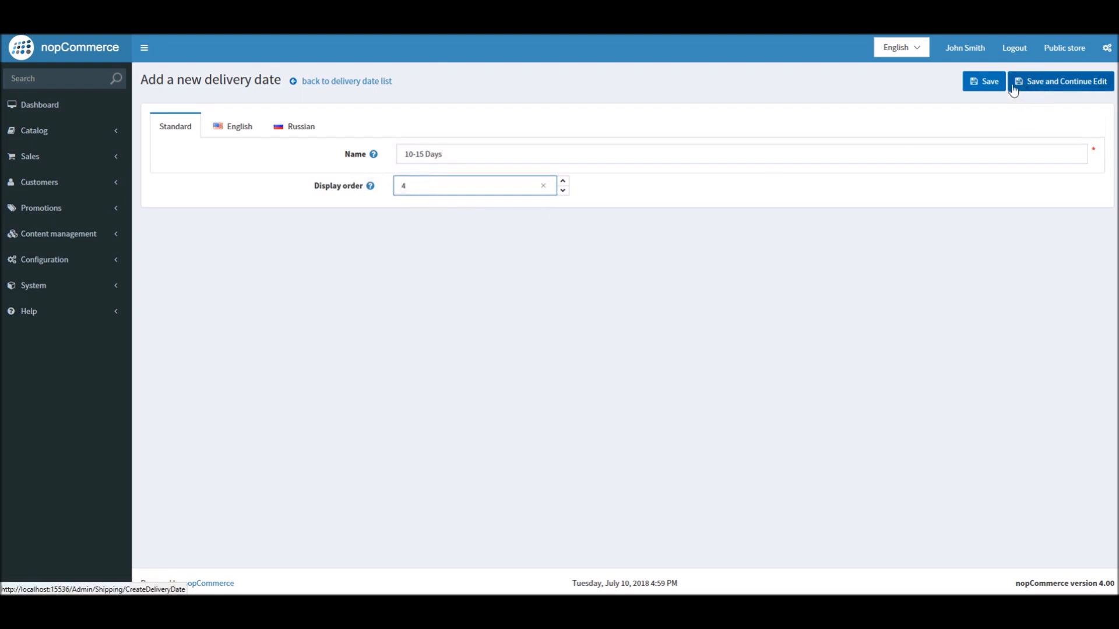
left_click(985, 81)
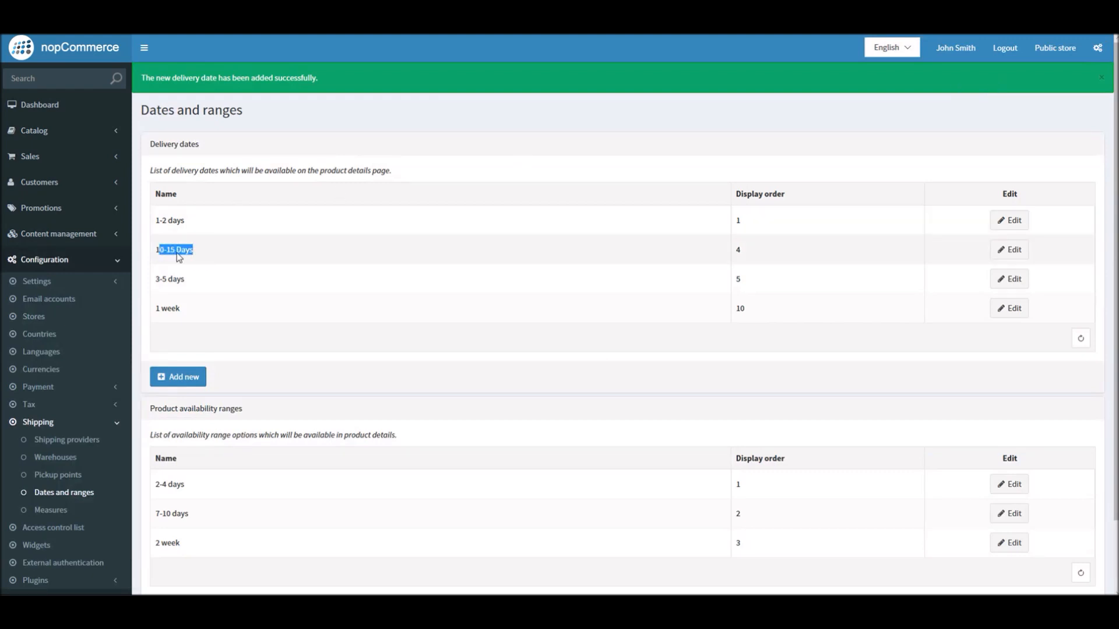
mouse_move(754, 253)
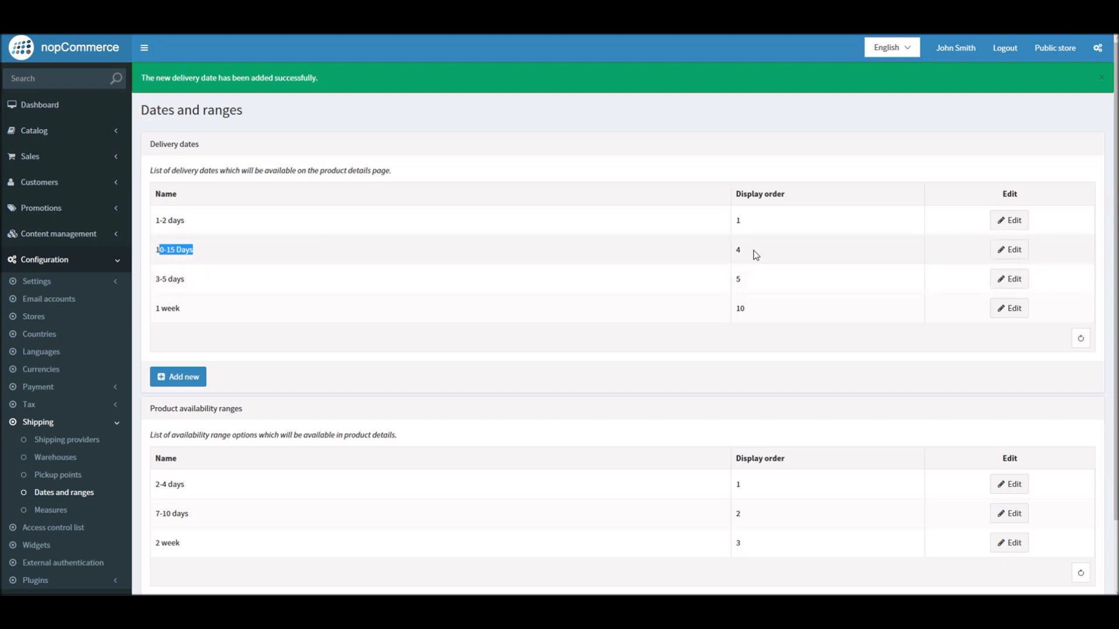
mouse_move(146, 269)
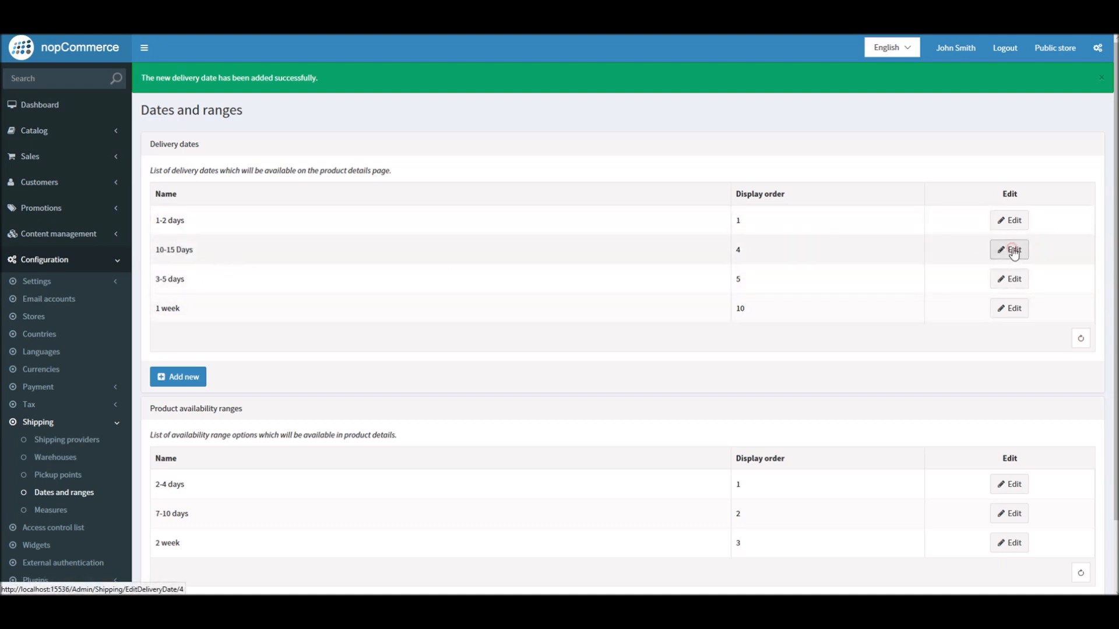
Change the '10-15 Days' display order to 11, save, and open the public storefront
left_click(1008, 250)
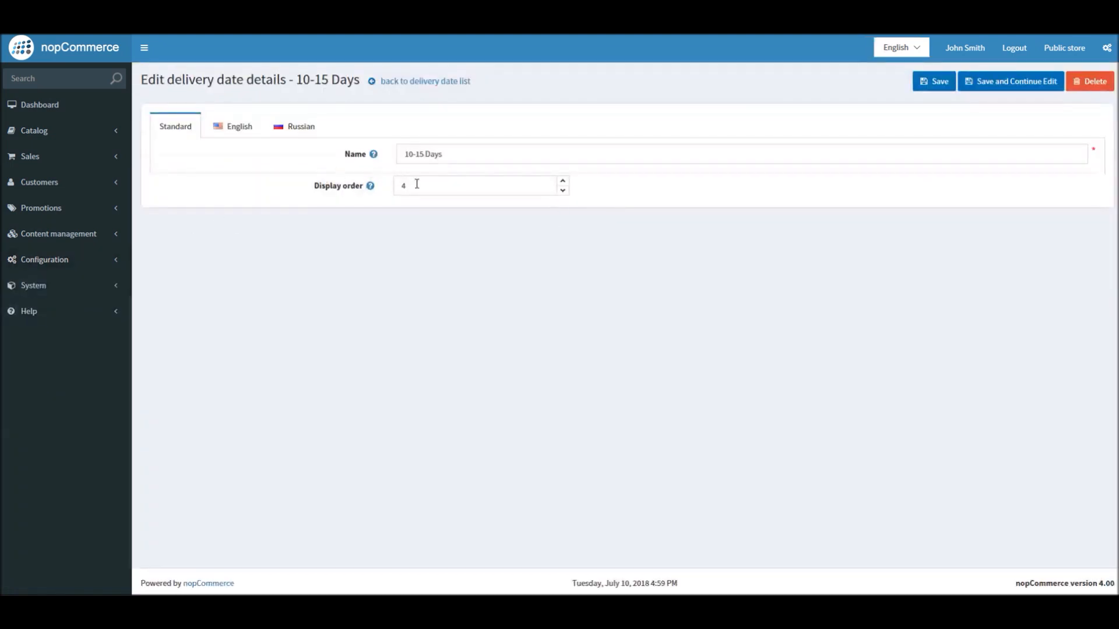
type("11")
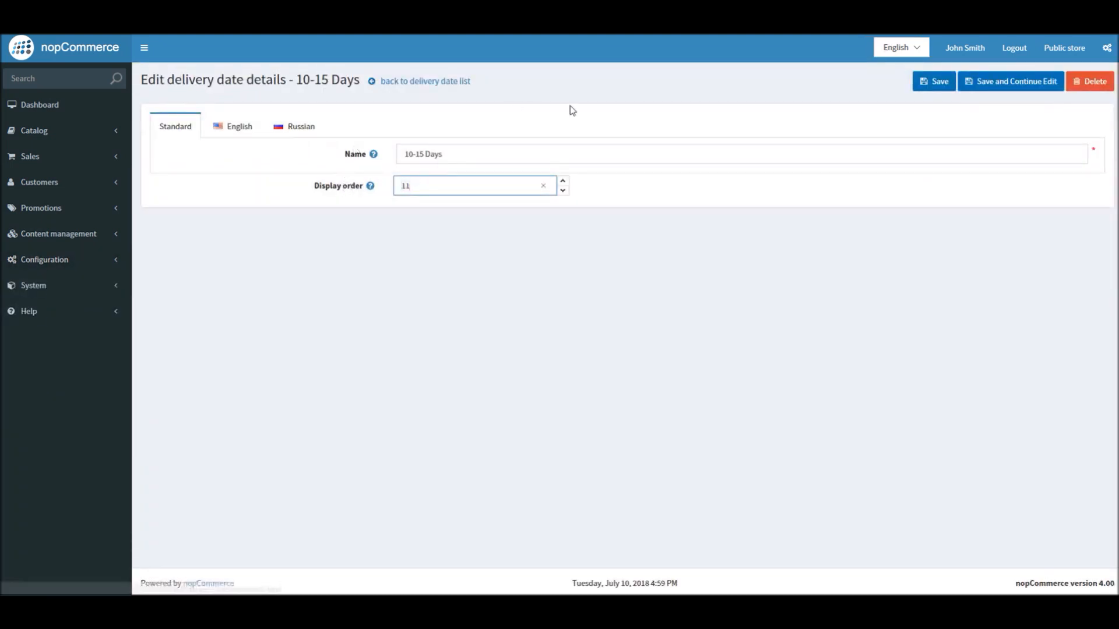
left_click(933, 81)
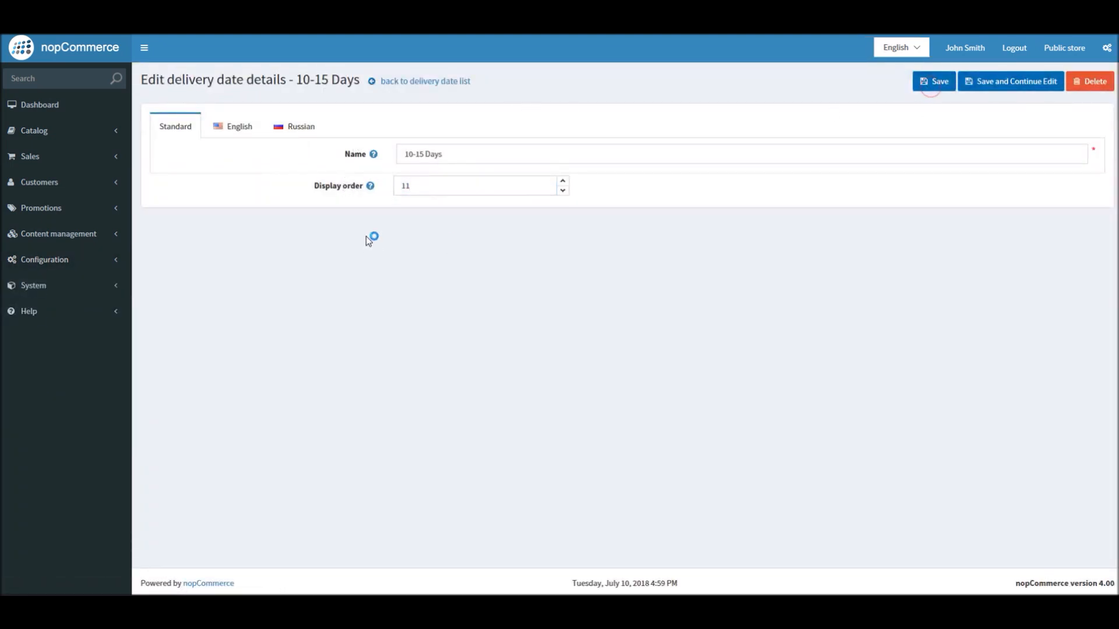
left_click(935, 81)
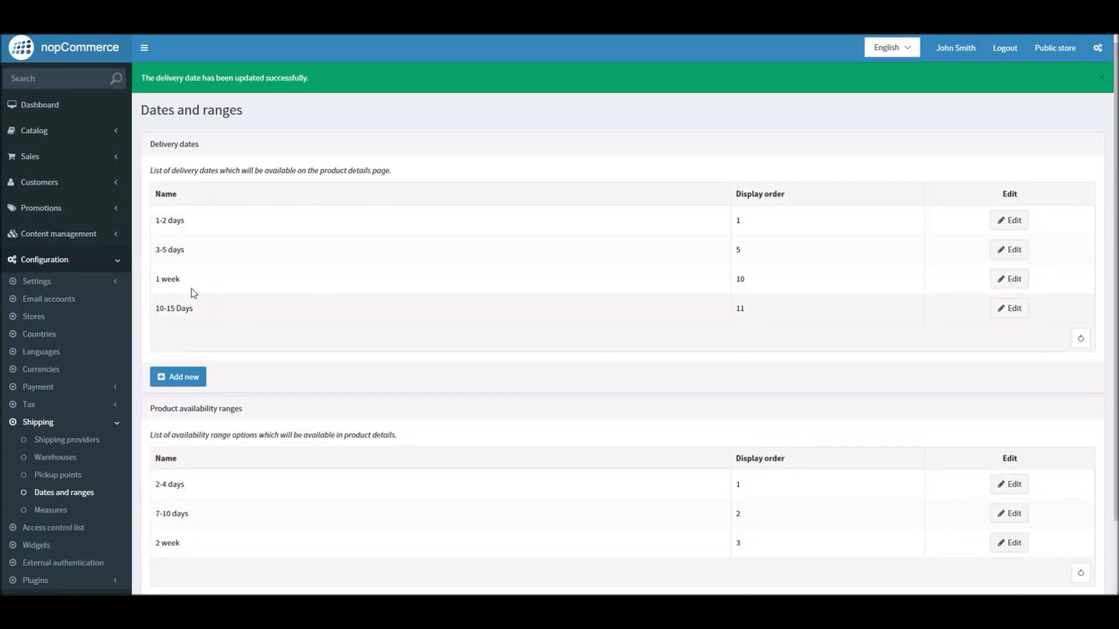
mouse_move(451, 255)
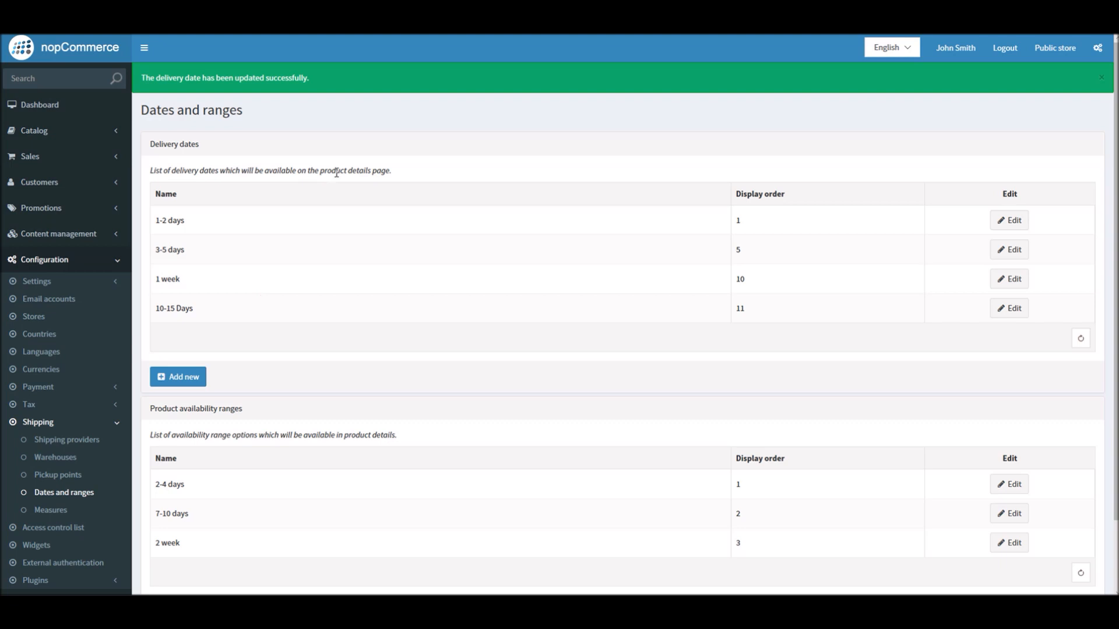
mouse_move(244, 183)
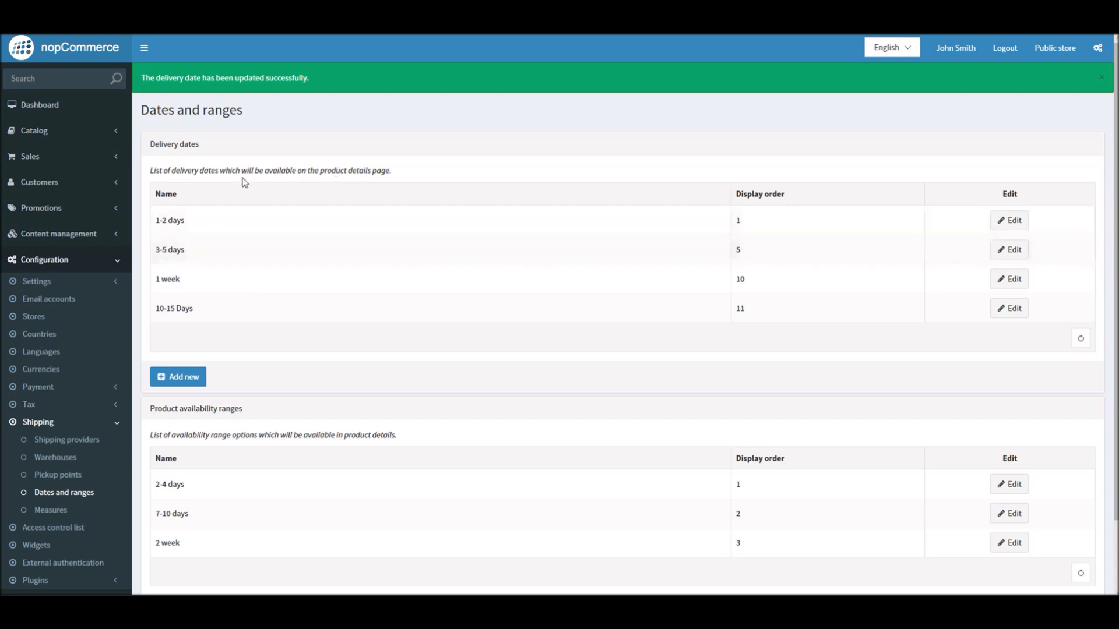
mouse_move(478, 188)
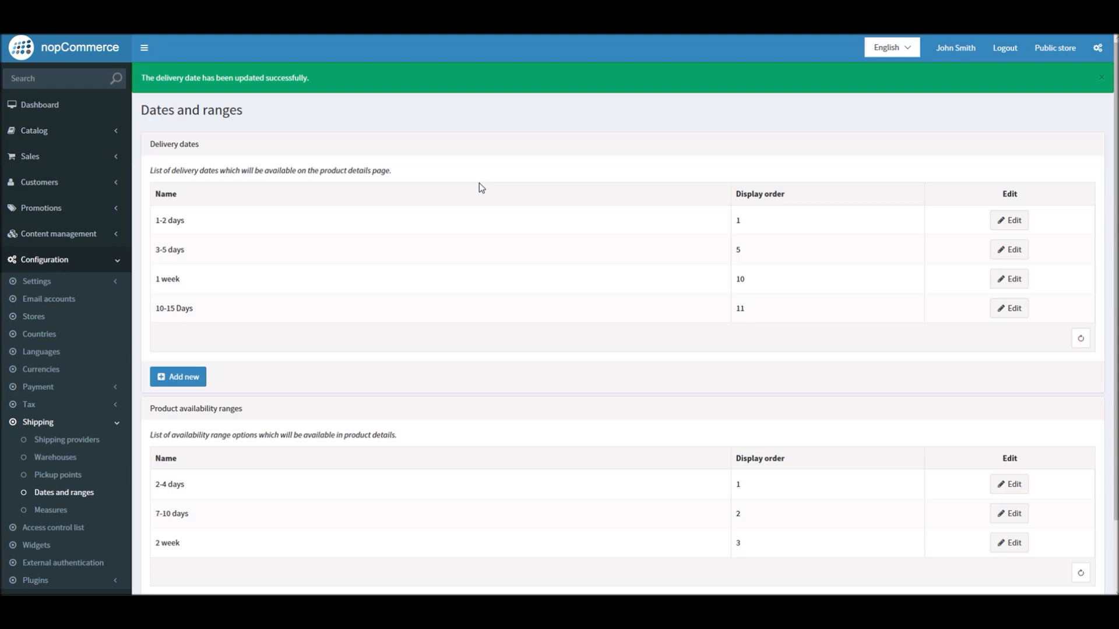
mouse_move(294, 90)
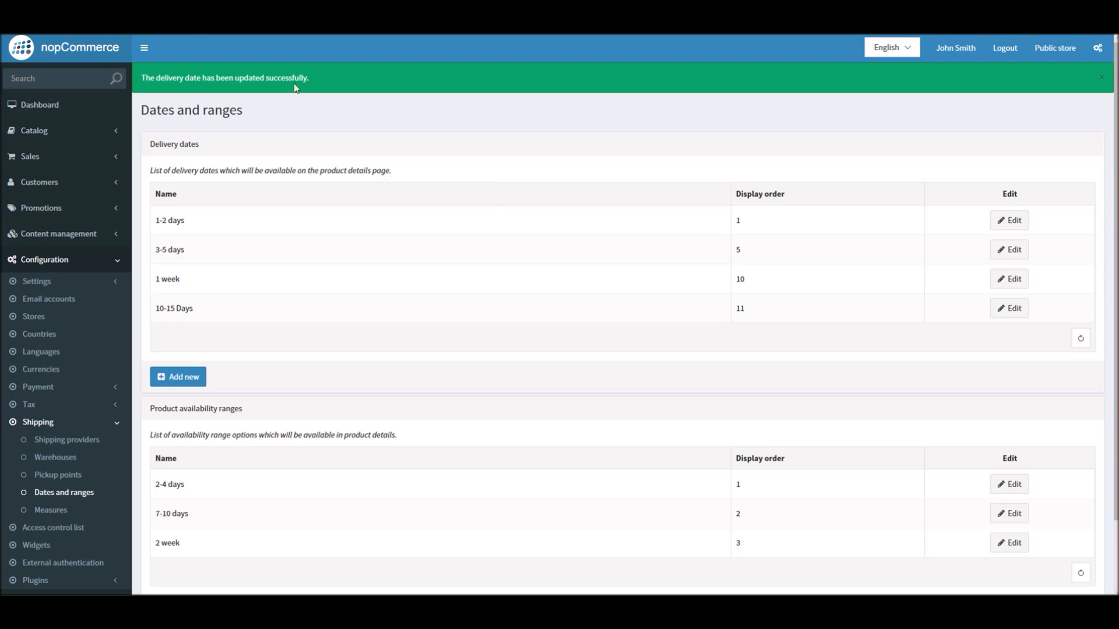
left_click(1051, 48)
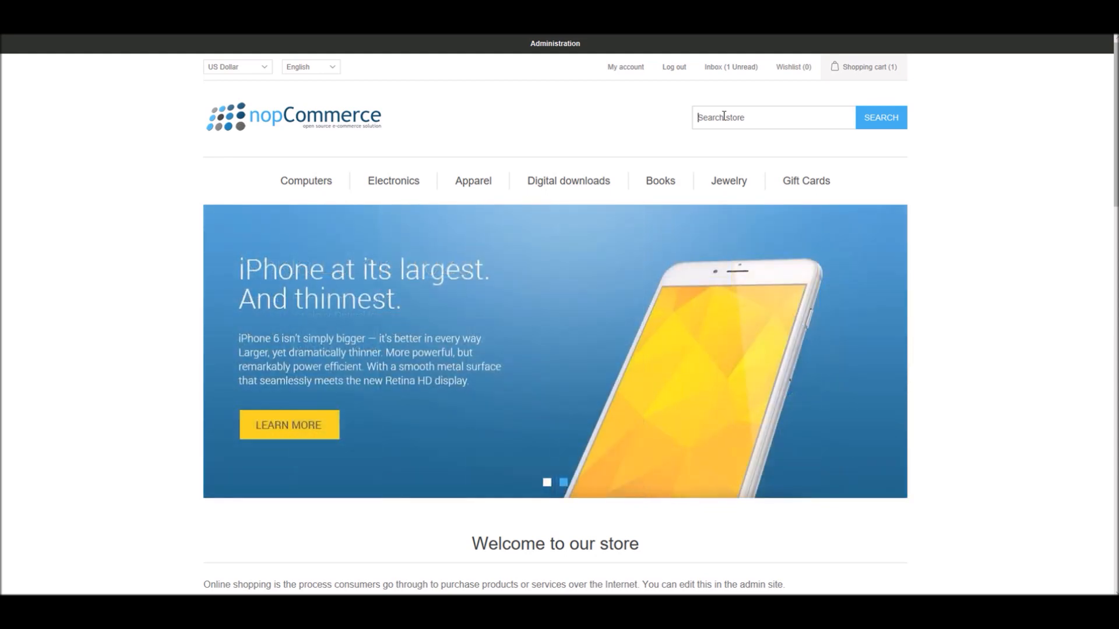
type("shu")
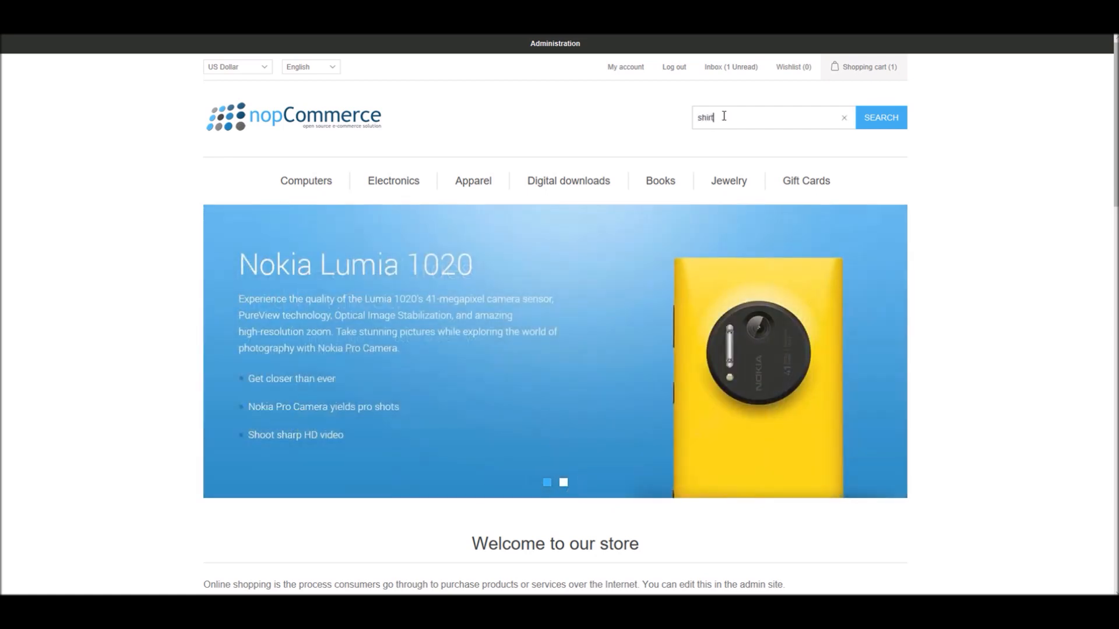
left_click(881, 117)
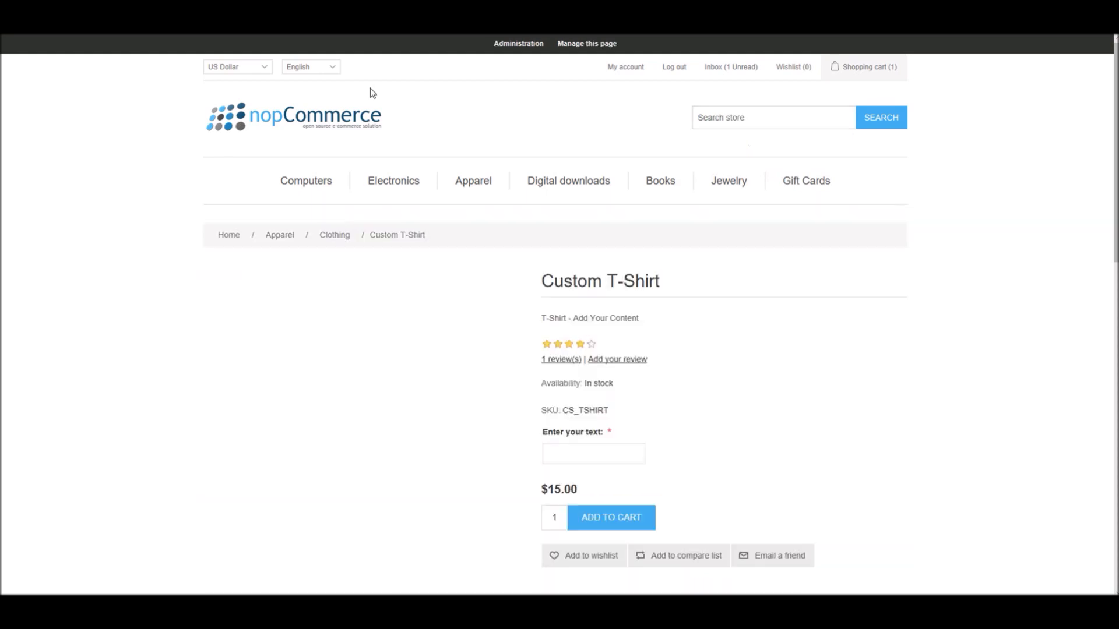
scroll("down", 3)
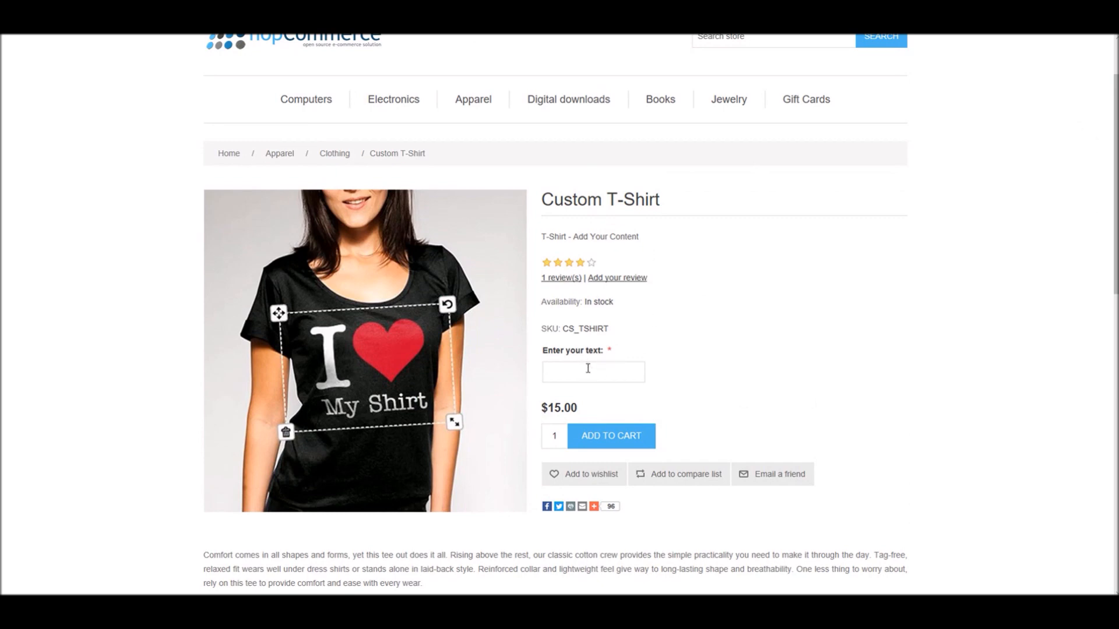
mouse_move(680, 342)
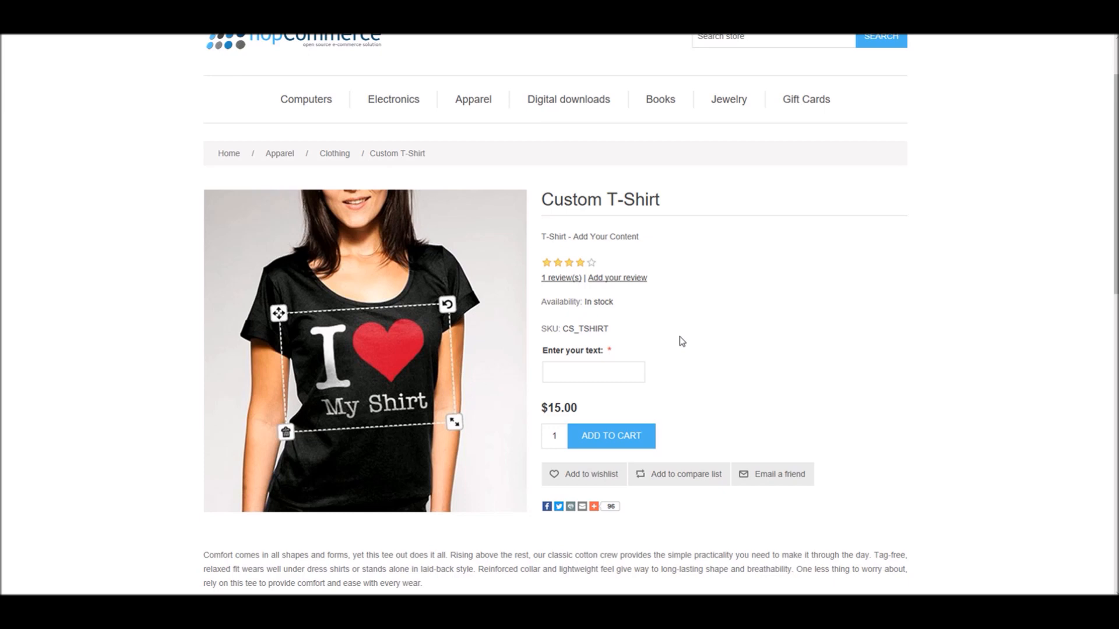
mouse_move(661, 347)
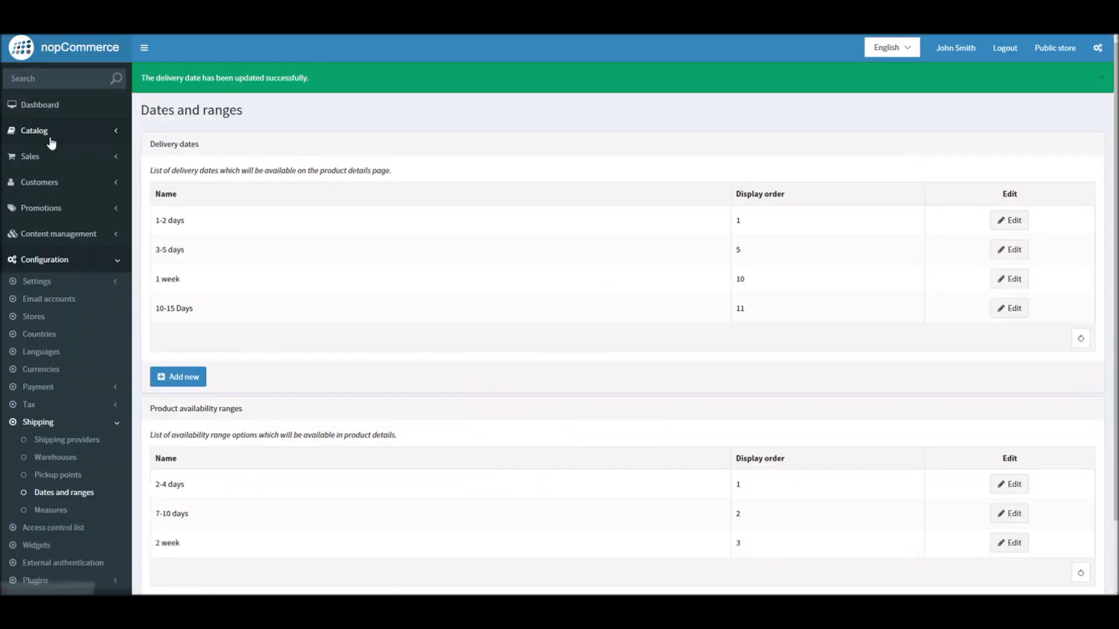
Search Catalog > Products for 'Custom T-Shirt' and open its edit page
left_click(35, 130)
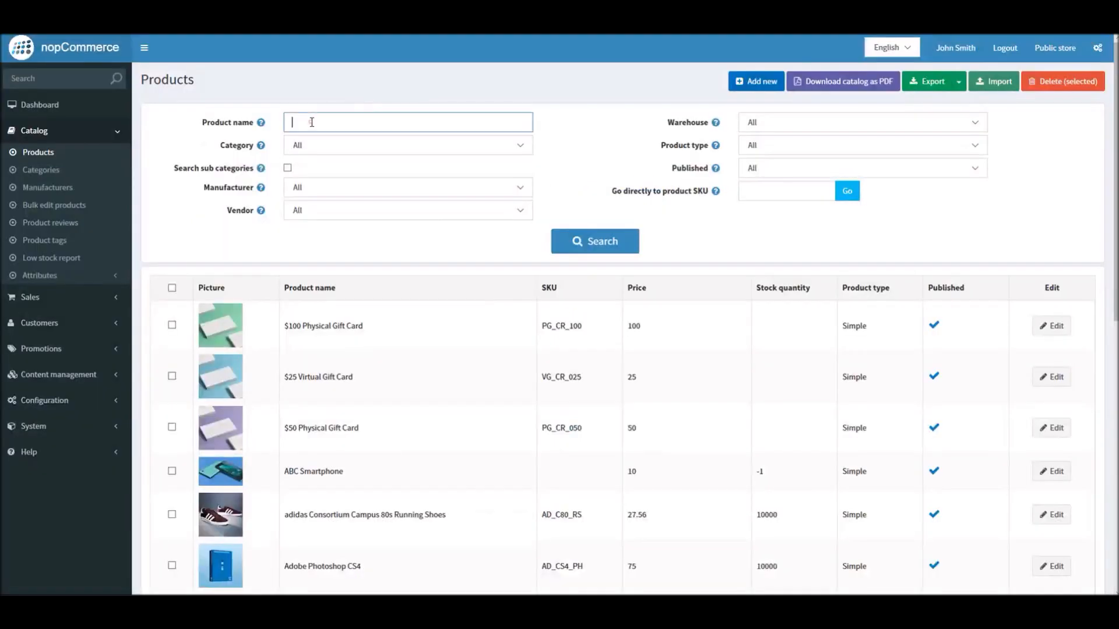
left_click(599, 241)
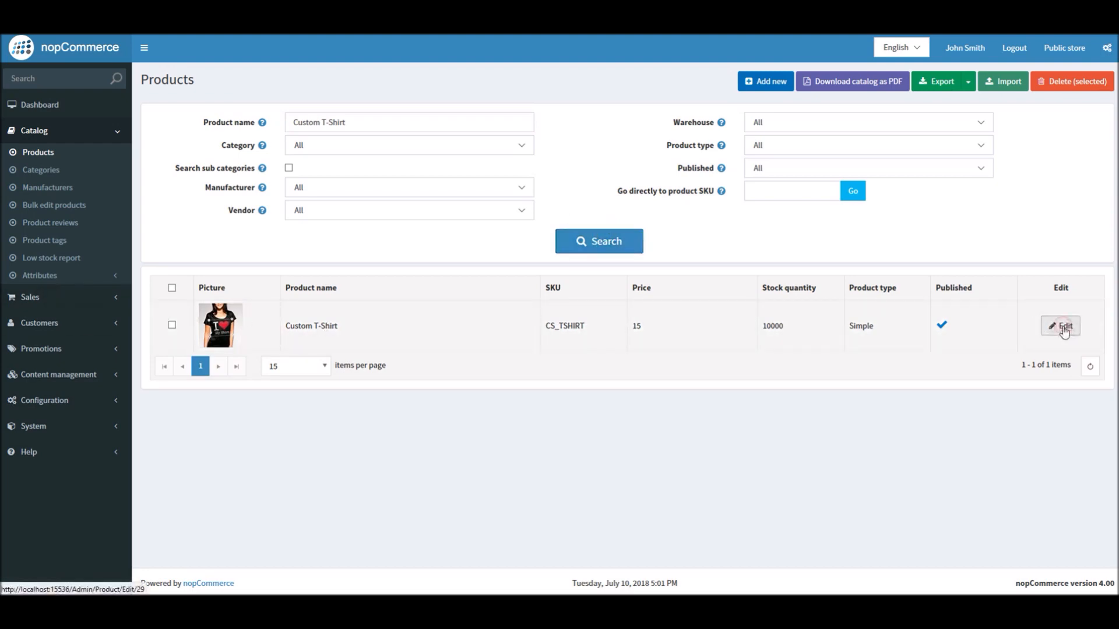
left_click(1060, 326)
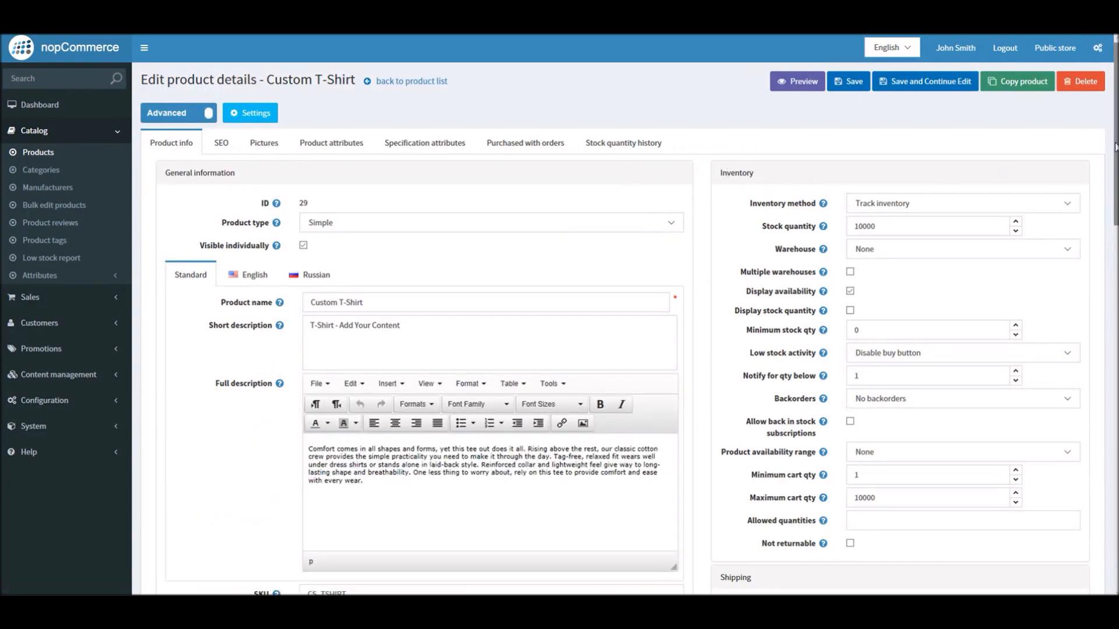
scroll("down", 3)
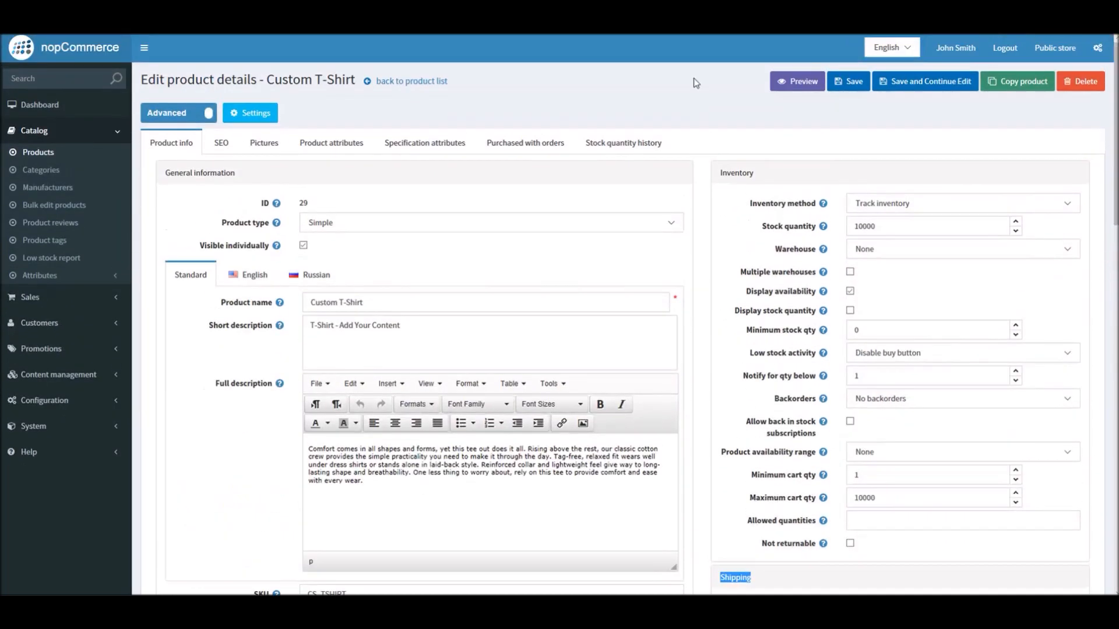
left_click(178, 113)
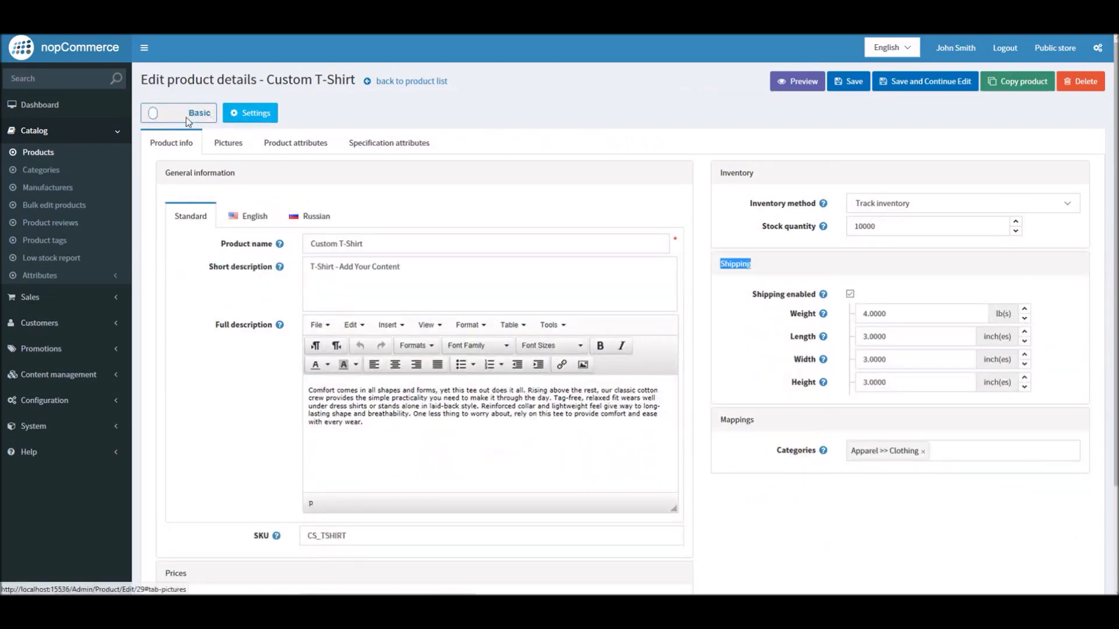
left_click(153, 113)
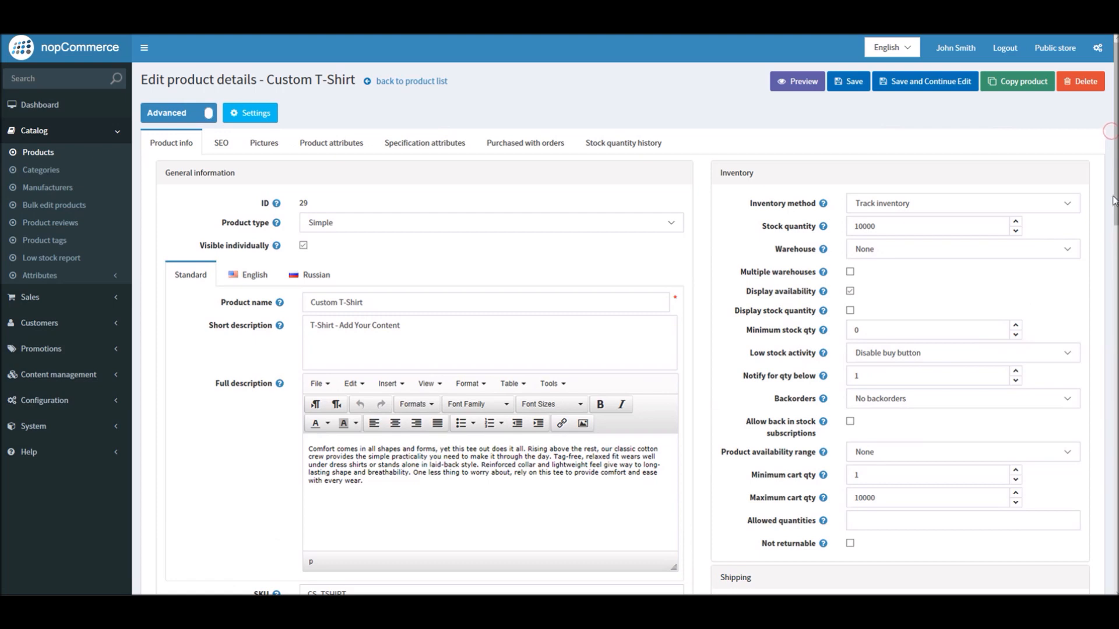
scroll("down", 3)
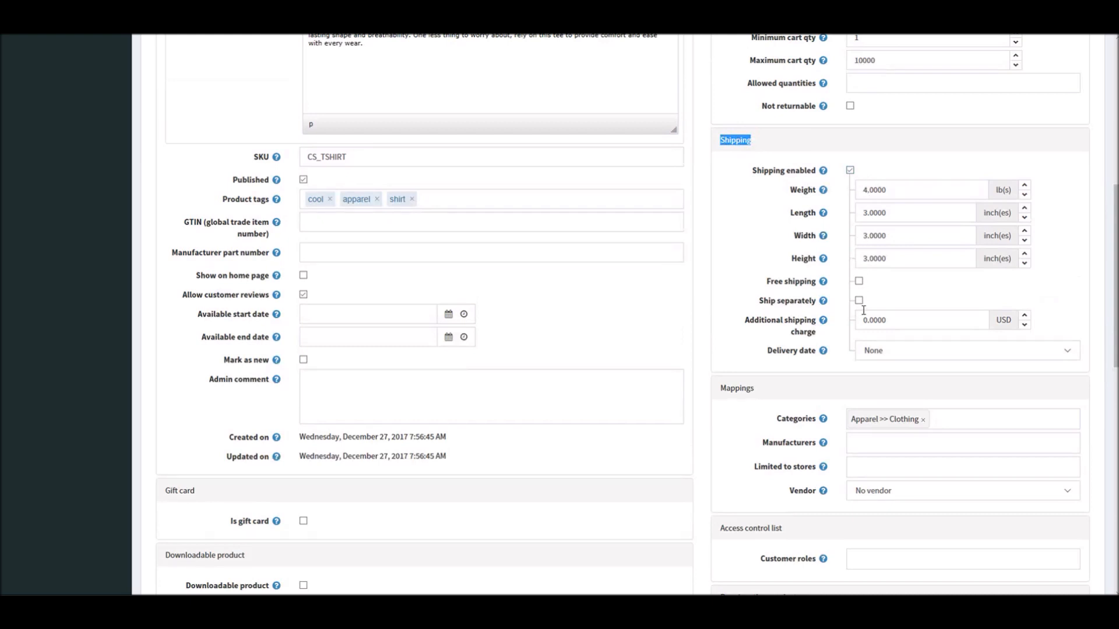
mouse_move(820, 350)
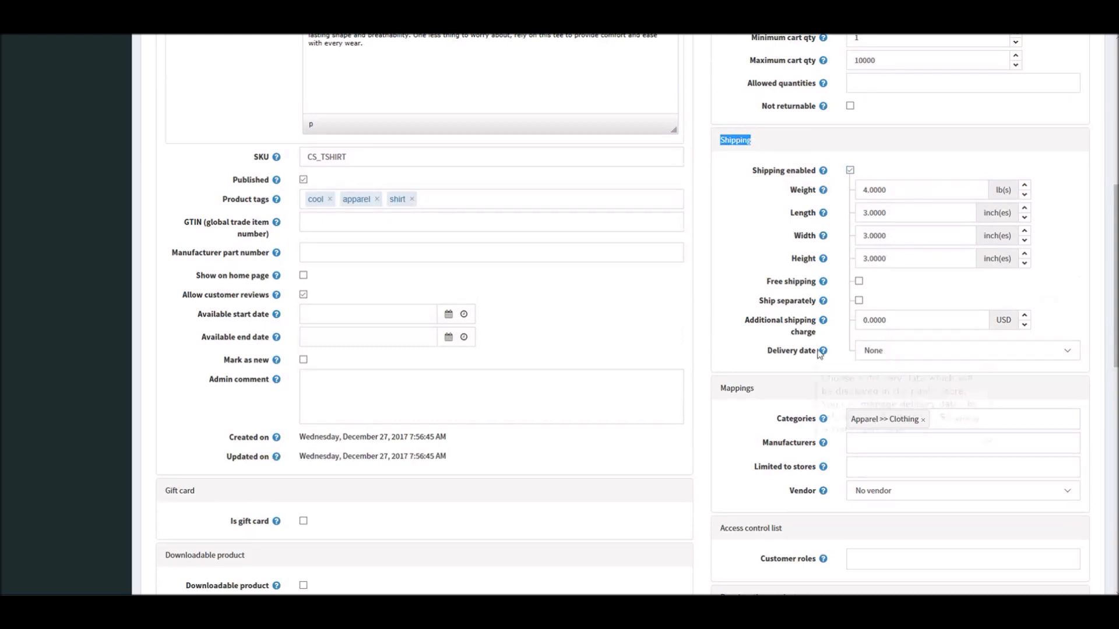
mouse_move(822, 351)
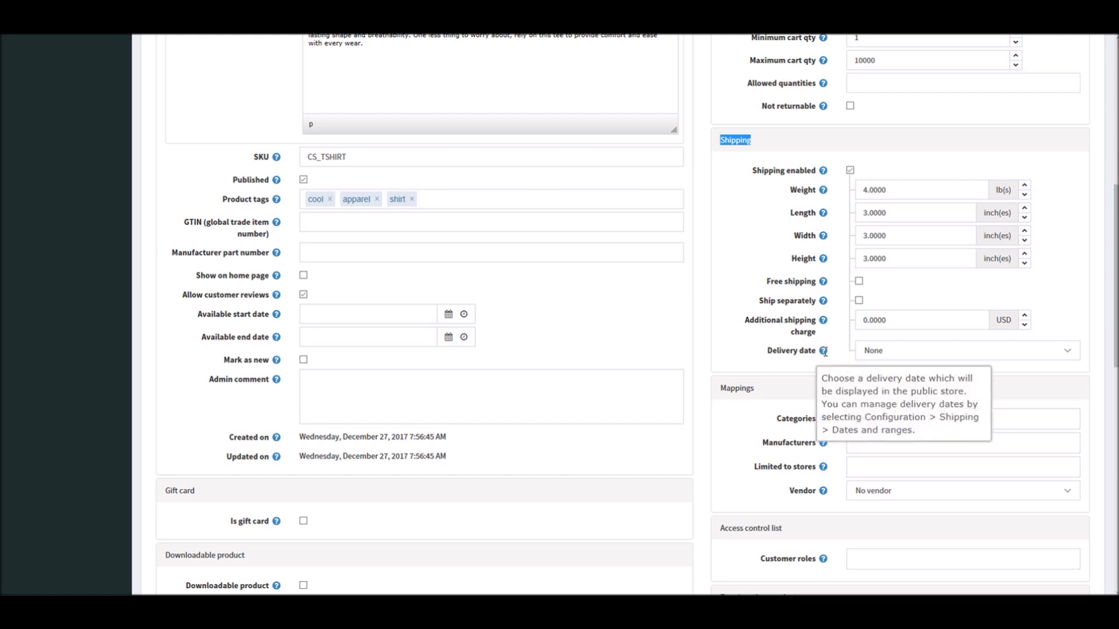
Select '10-15 Days' as the Custom T-Shirt delivery date and save while continuing editing
left_click(966, 351)
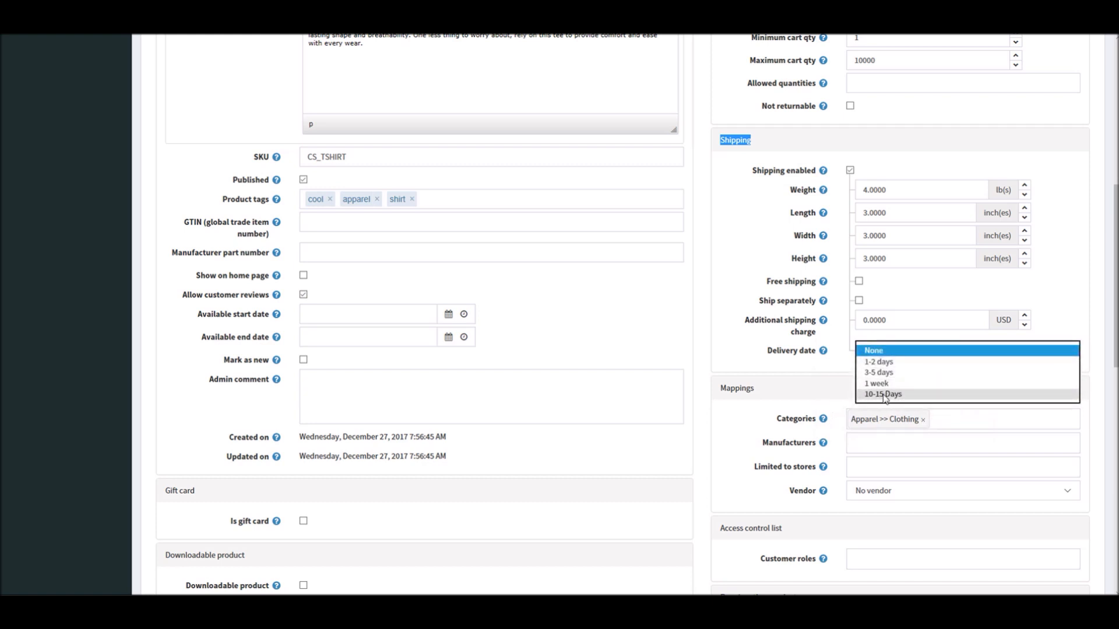
mouse_move(893, 399)
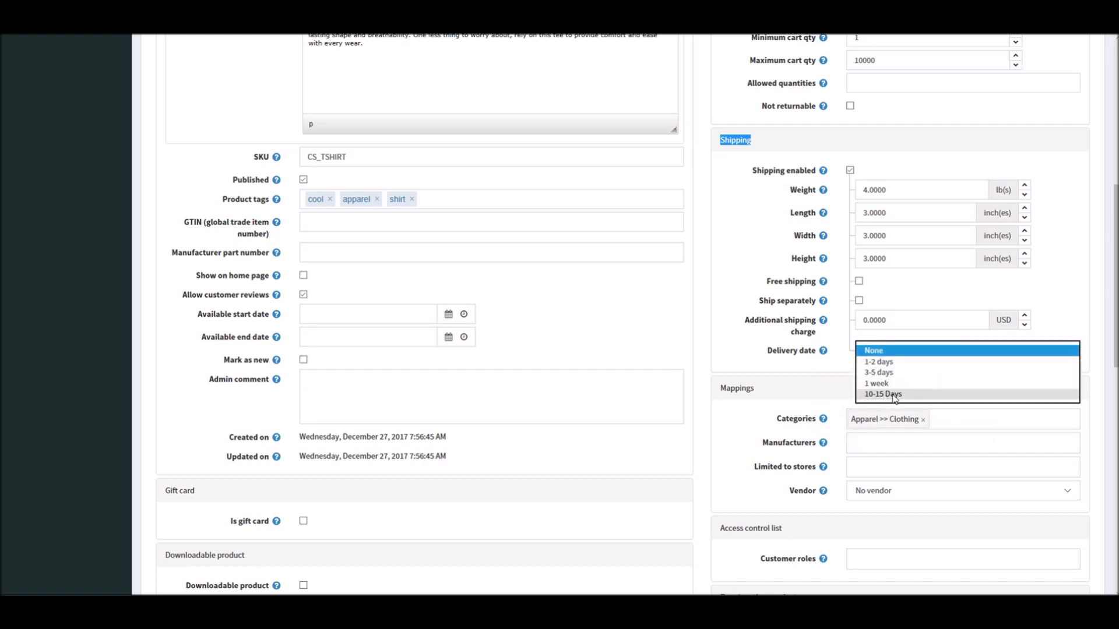
left_click(883, 394)
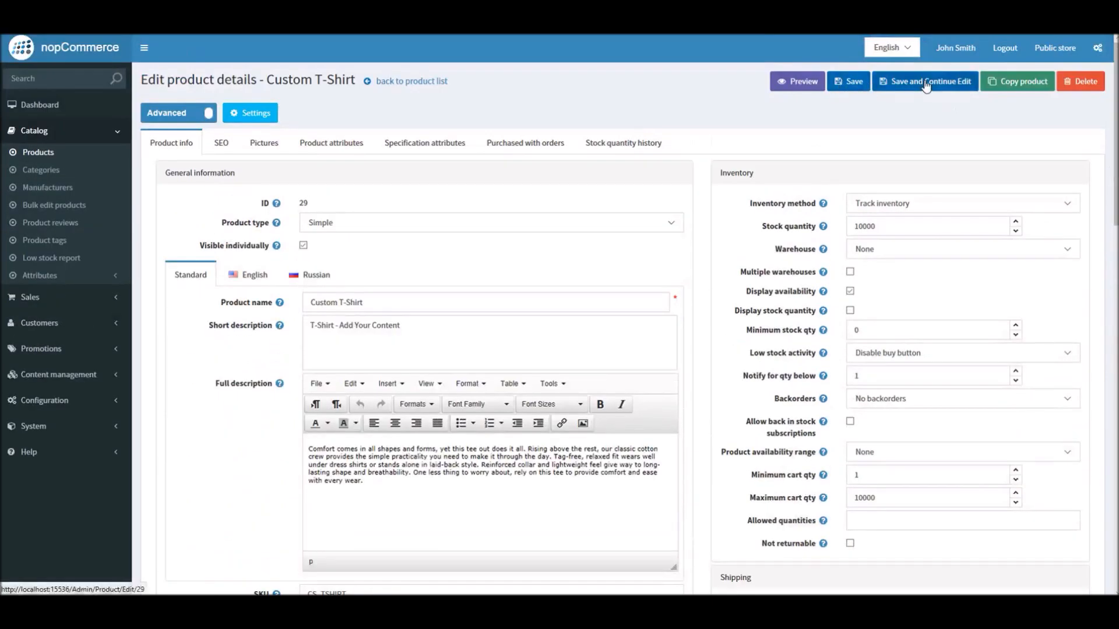
left_click(930, 81)
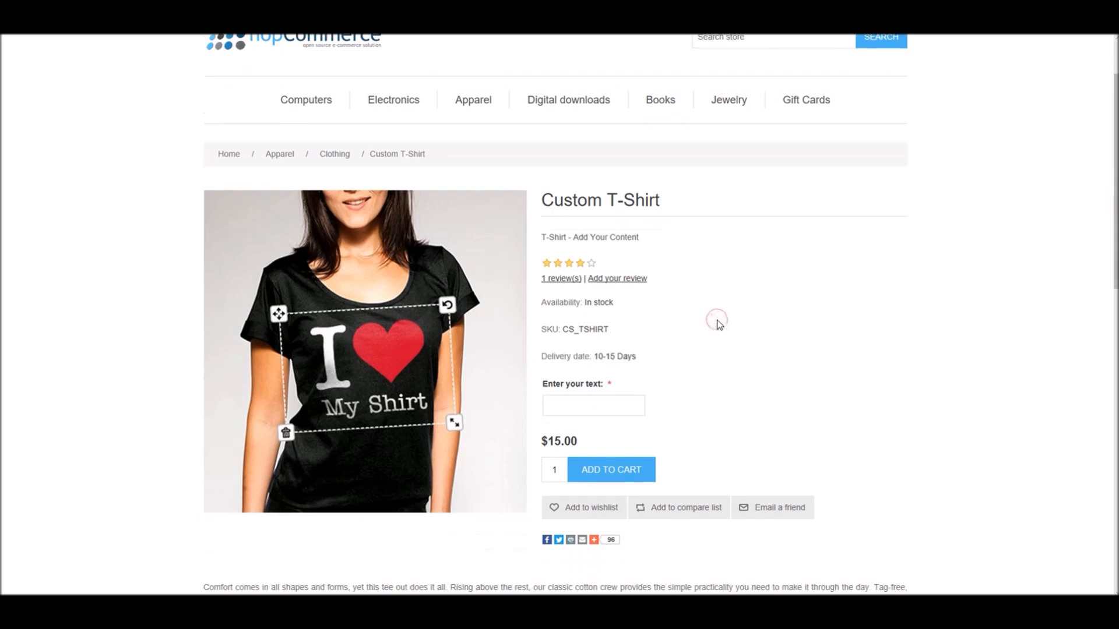
mouse_move(628, 368)
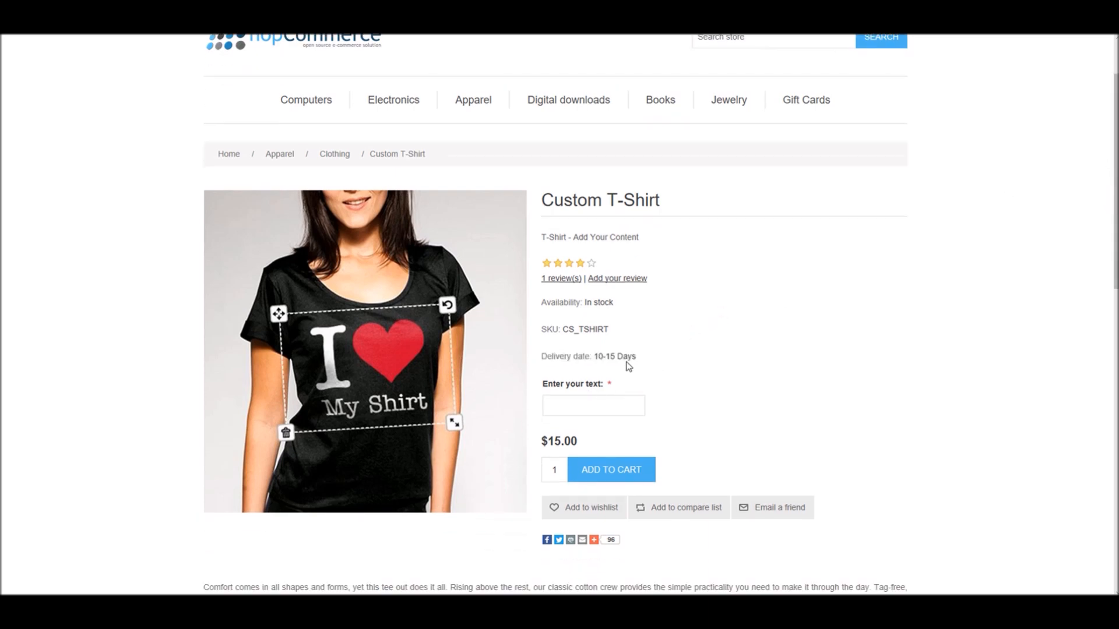